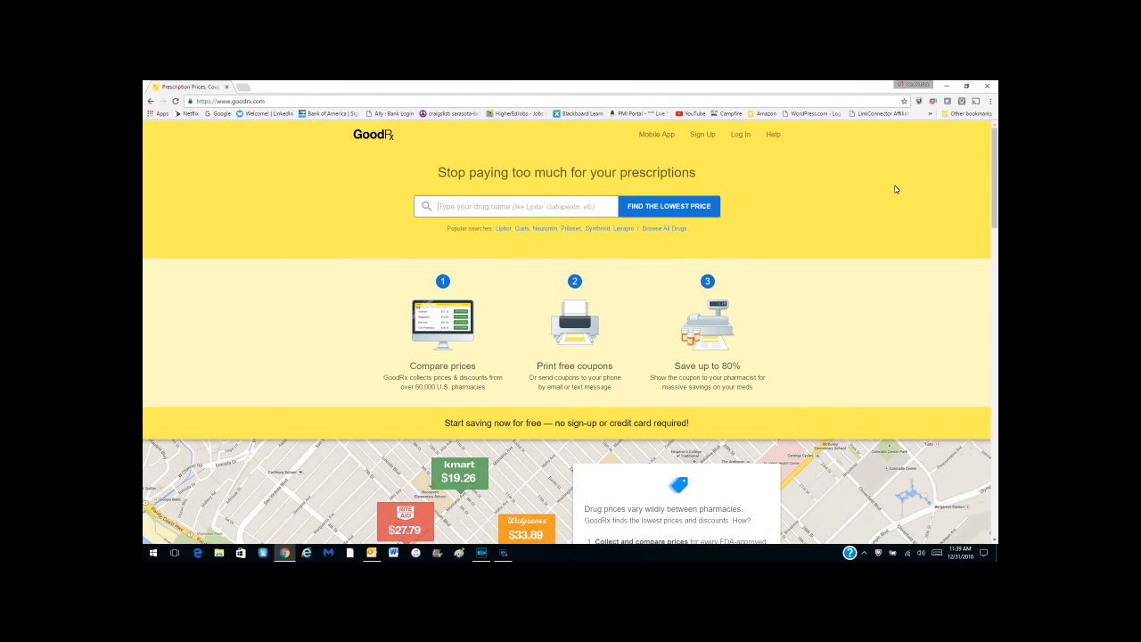
pyautogui.moveTo(889, 182)
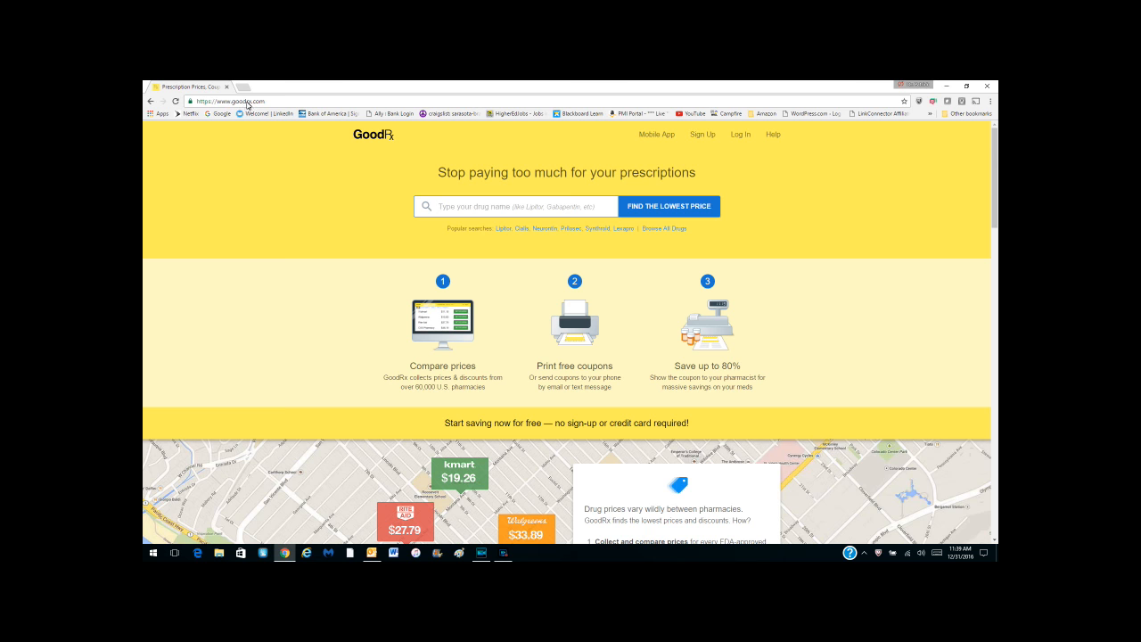
pyautogui.moveTo(261, 134)
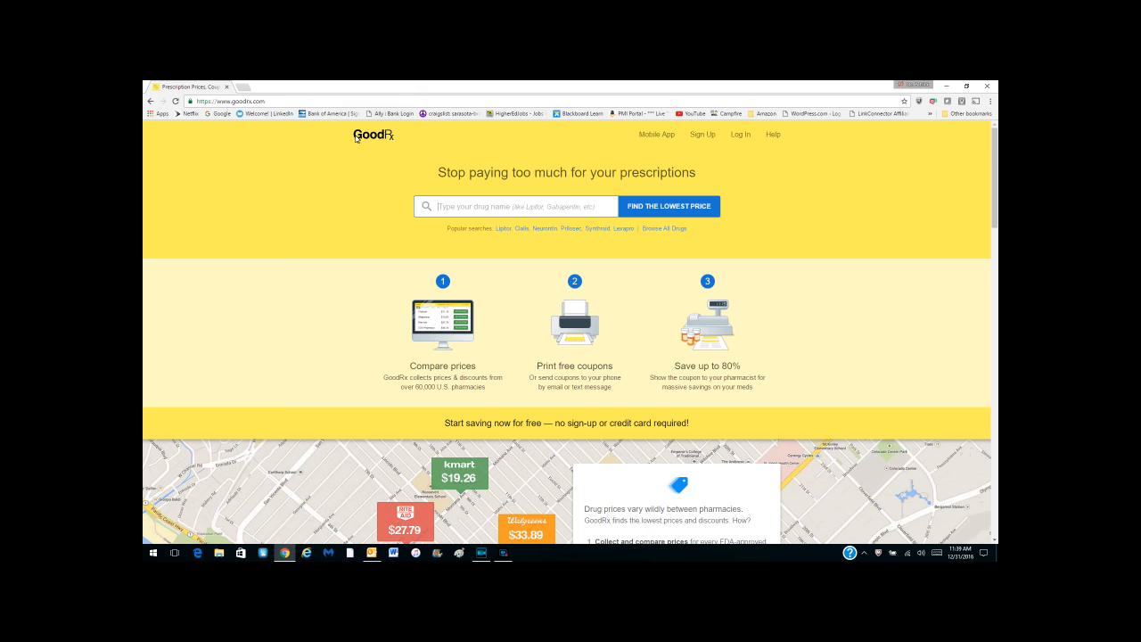
pyautogui.moveTo(306, 204)
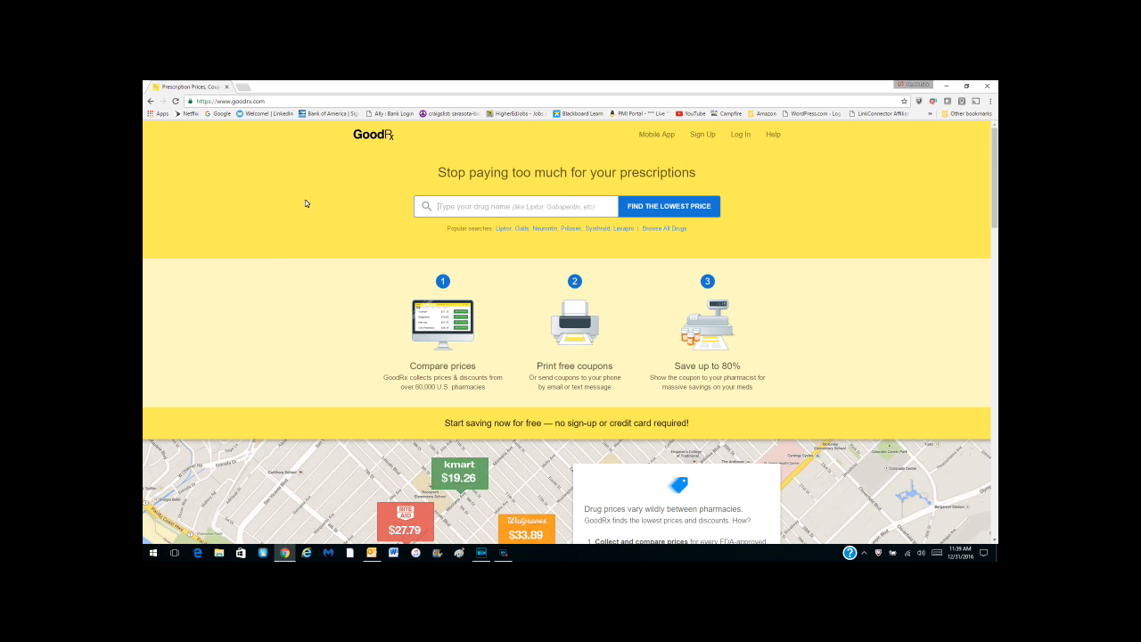
pyautogui.moveTo(318, 201)
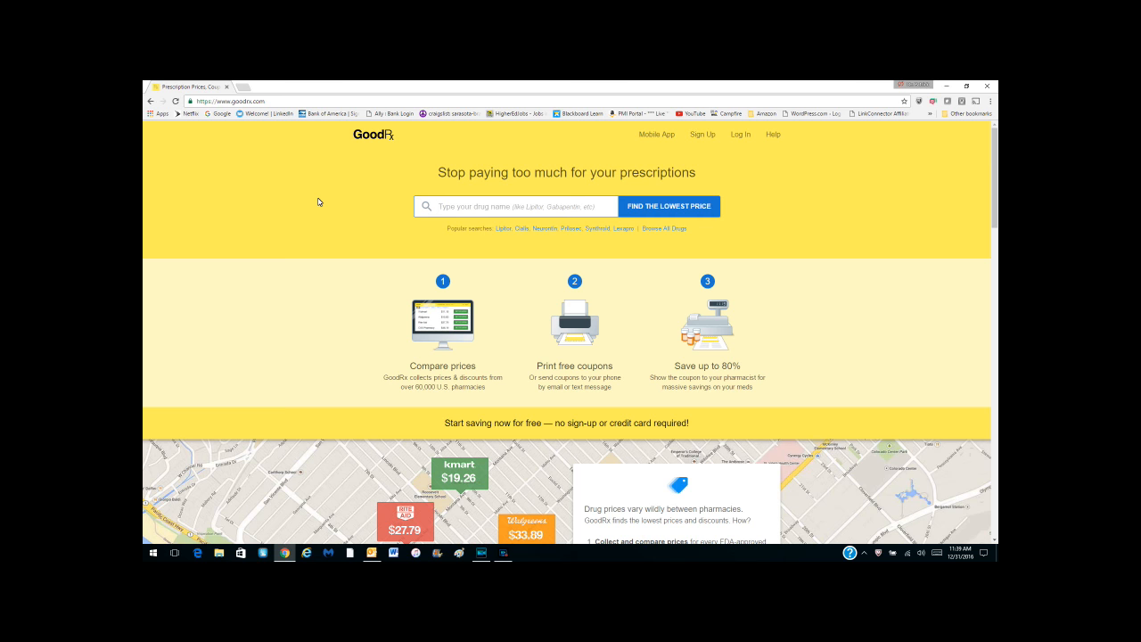
# - Go to the GoodRx mobile apps page from the top navigation
pyautogui.click(517, 207)
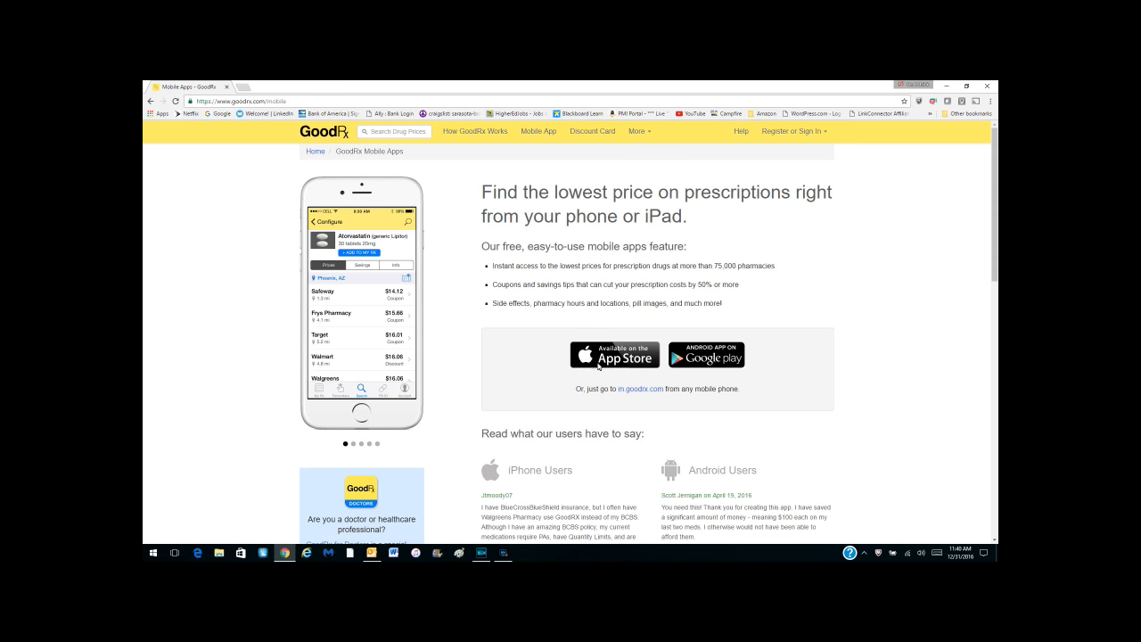
pyautogui.moveTo(738, 417)
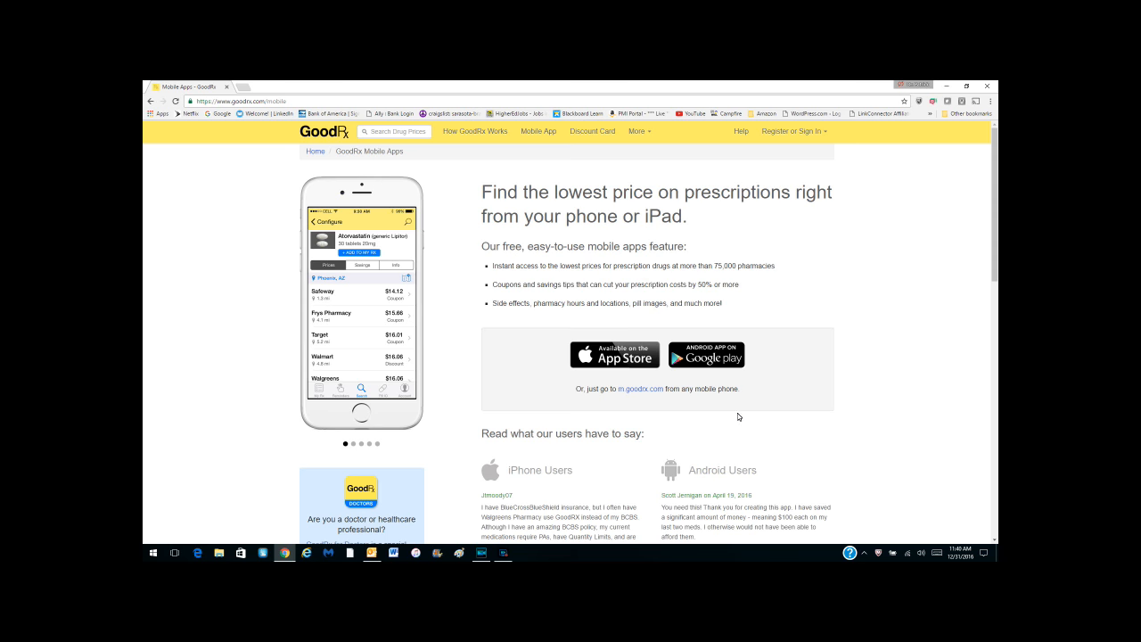
pyautogui.moveTo(617, 330)
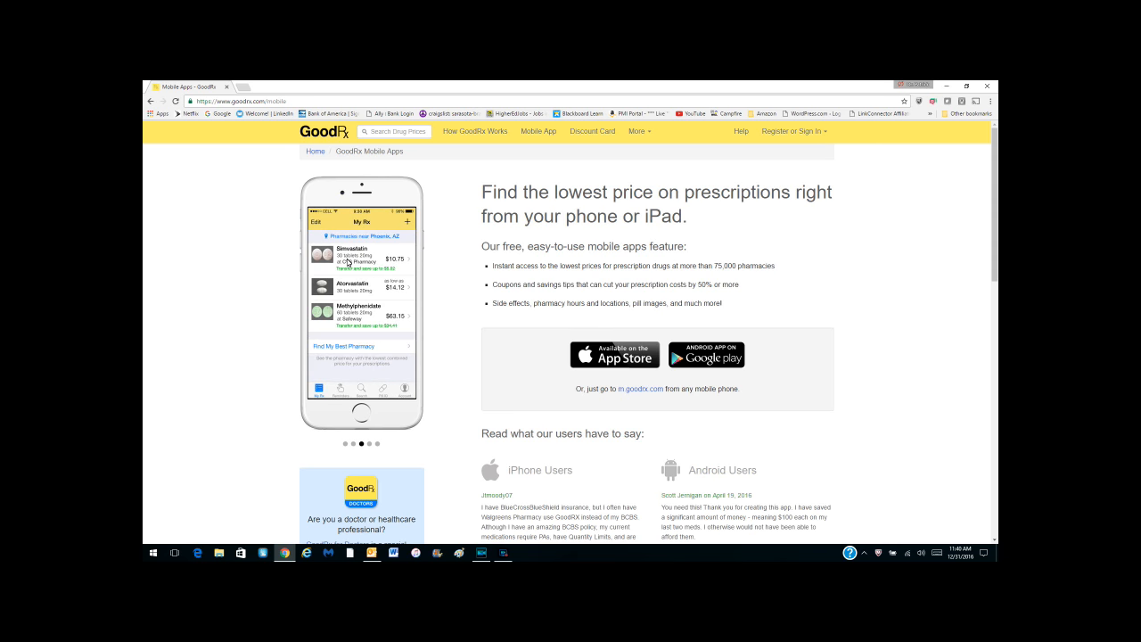
pyautogui.moveTo(354, 292)
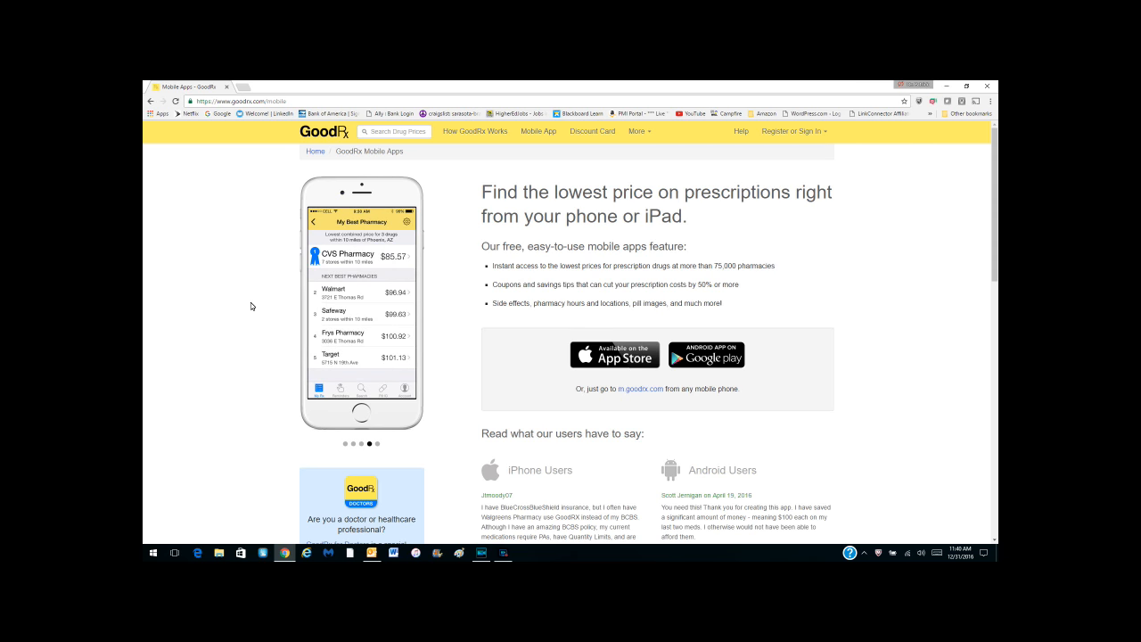
pyautogui.moveTo(239, 307)
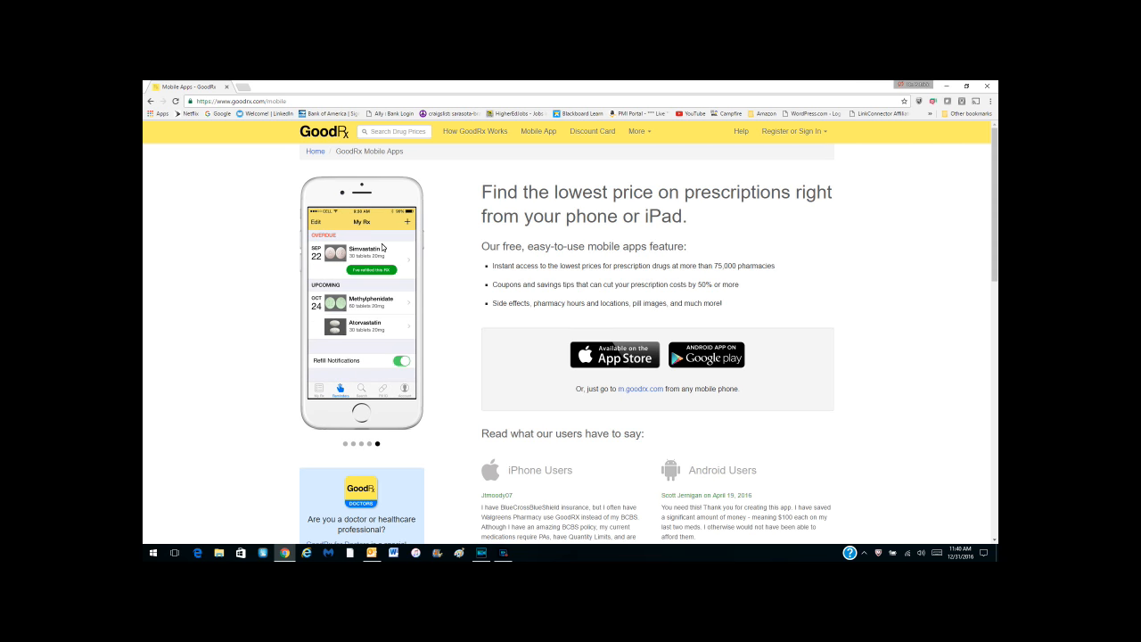
pyautogui.moveTo(250, 307)
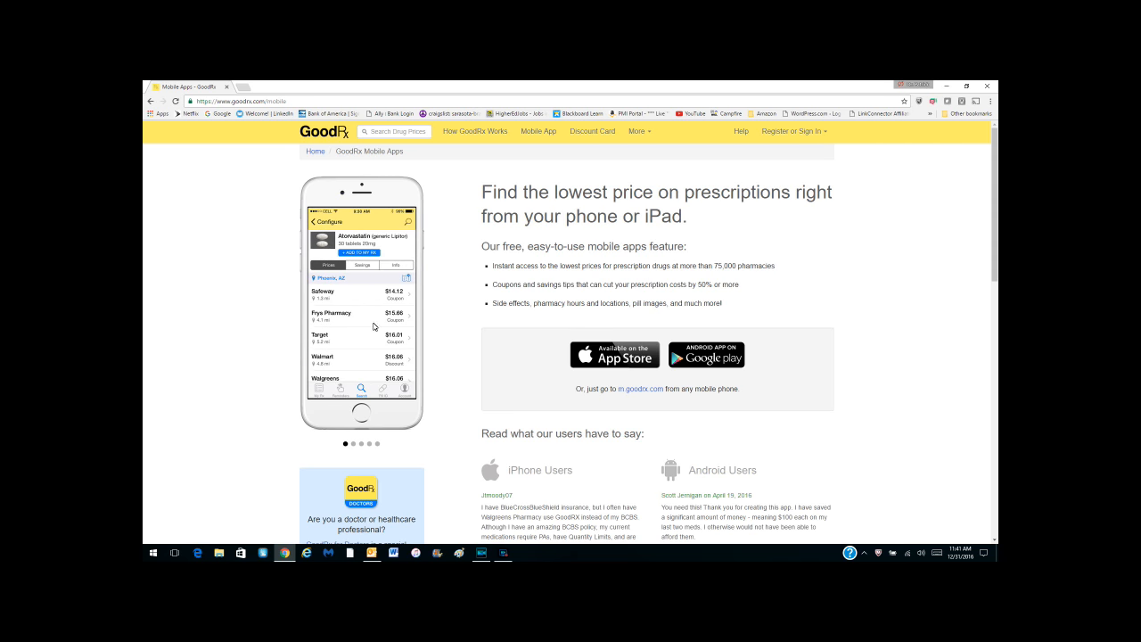
pyautogui.moveTo(393, 261)
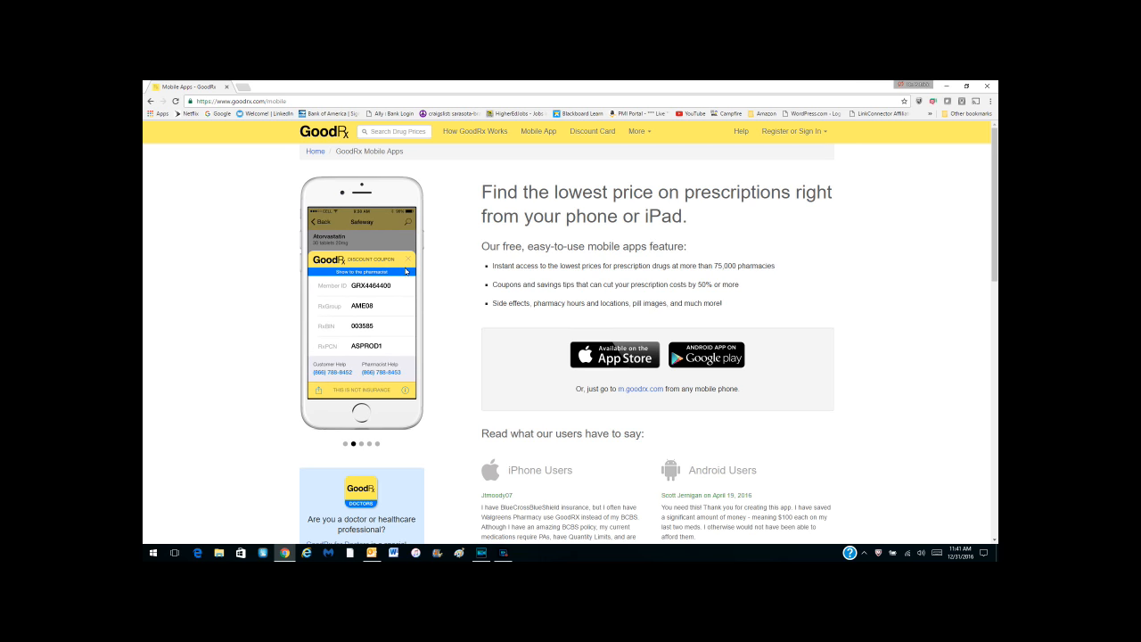
pyautogui.moveTo(236, 349)
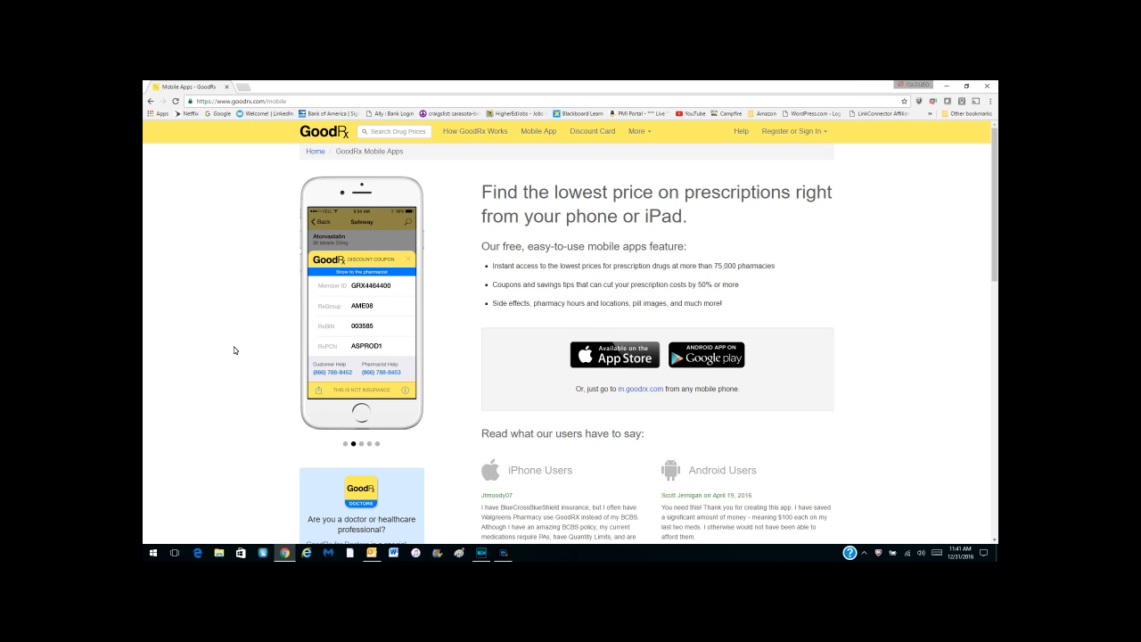
pyautogui.moveTo(268, 437)
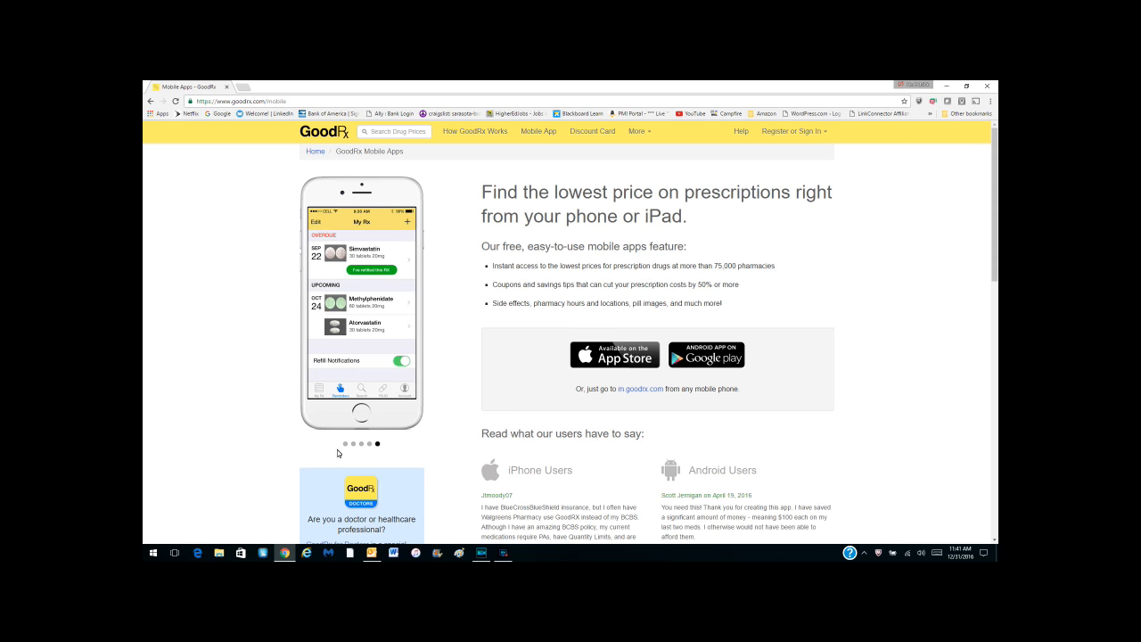
pyautogui.moveTo(369, 446)
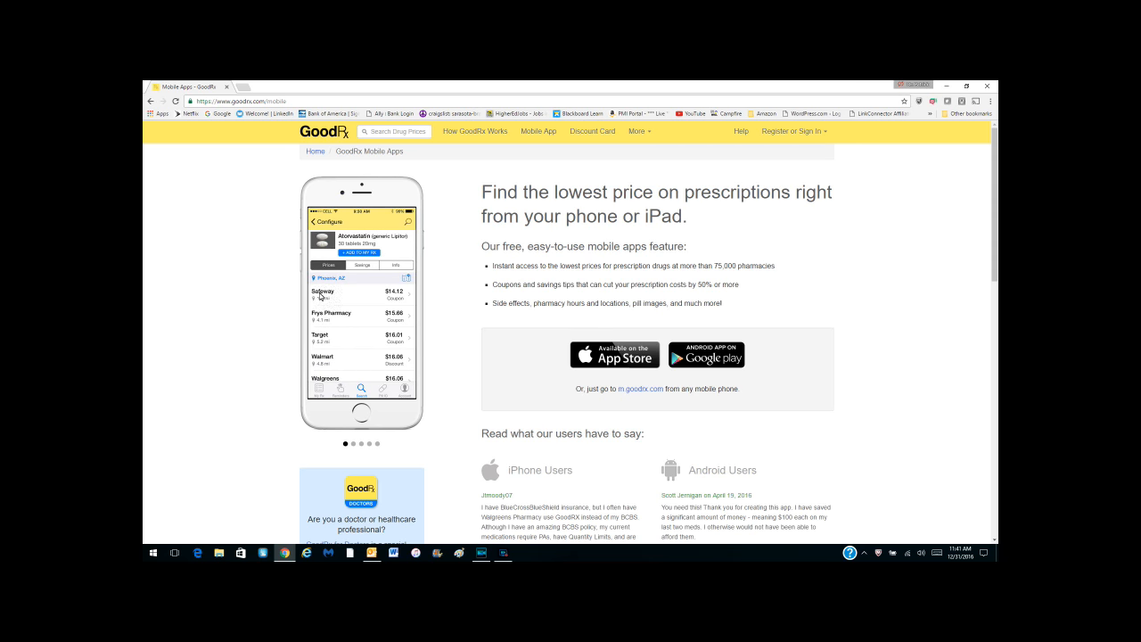
pyautogui.moveTo(327, 389)
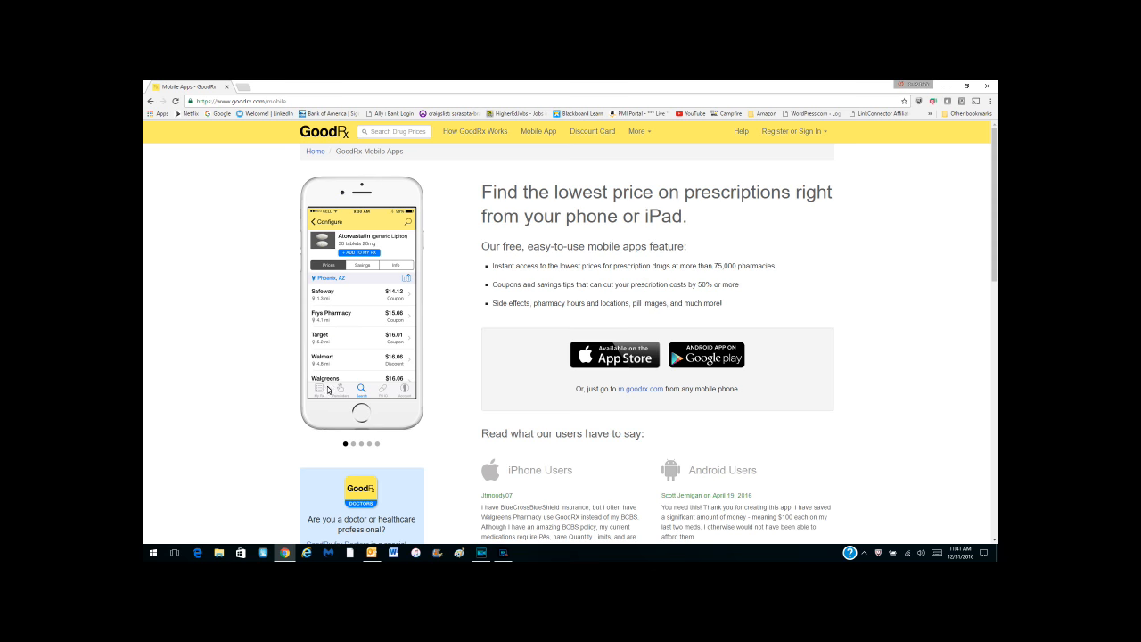
pyautogui.moveTo(389, 176)
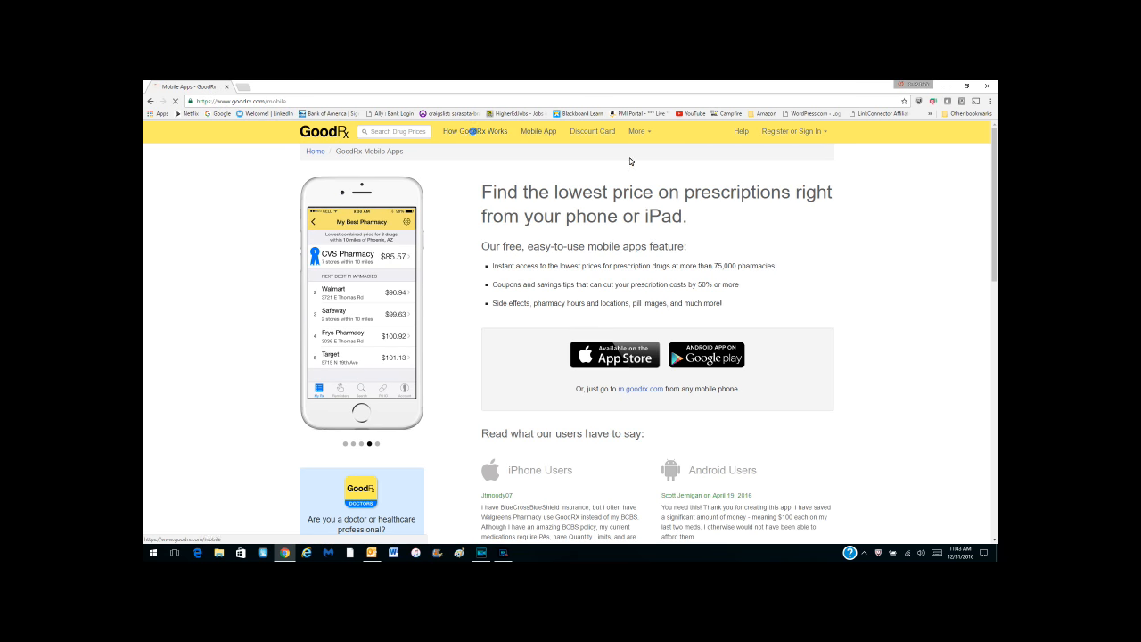
# - Read the How GoodRx Works page down to its FAQ on the catch, then return toward the top
pyautogui.click(475, 132)
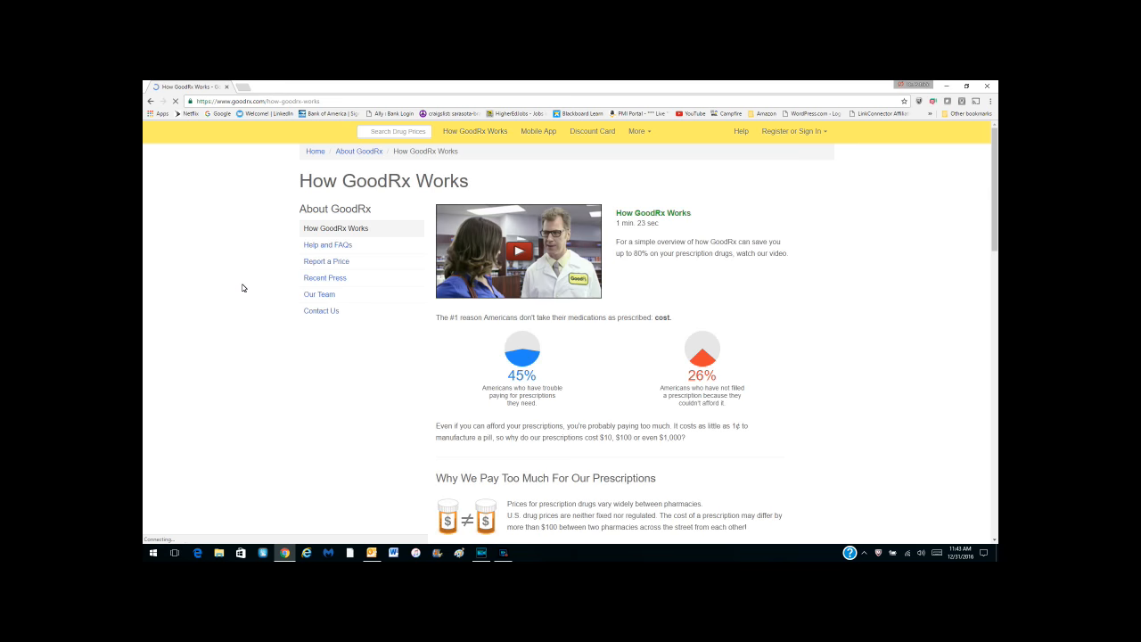
pyautogui.scroll(-3)
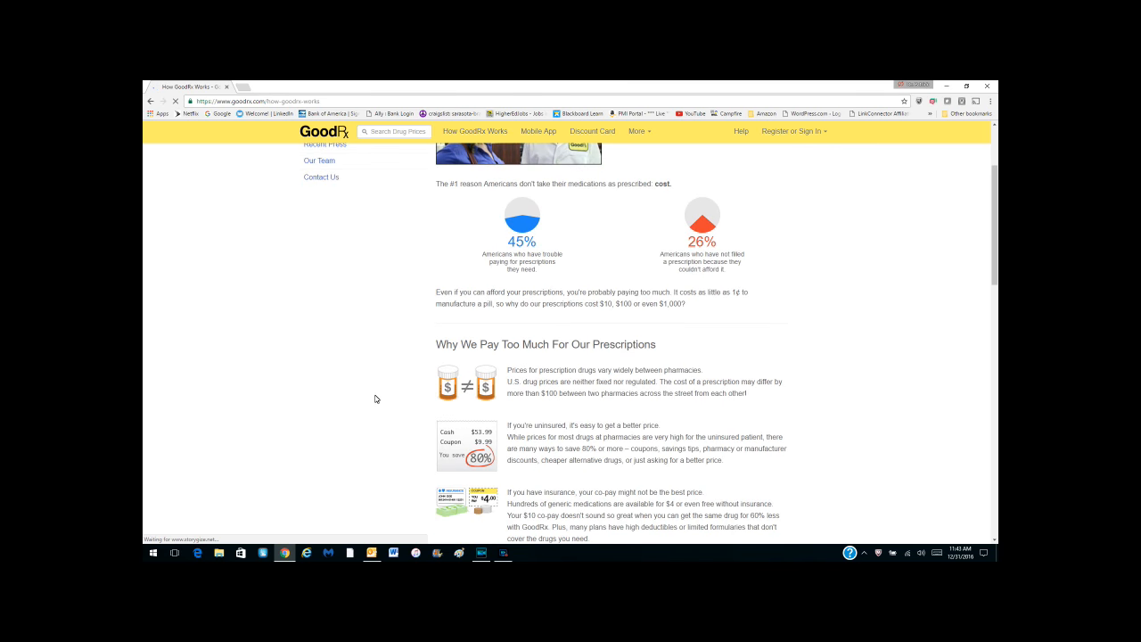
pyautogui.scroll(-3)
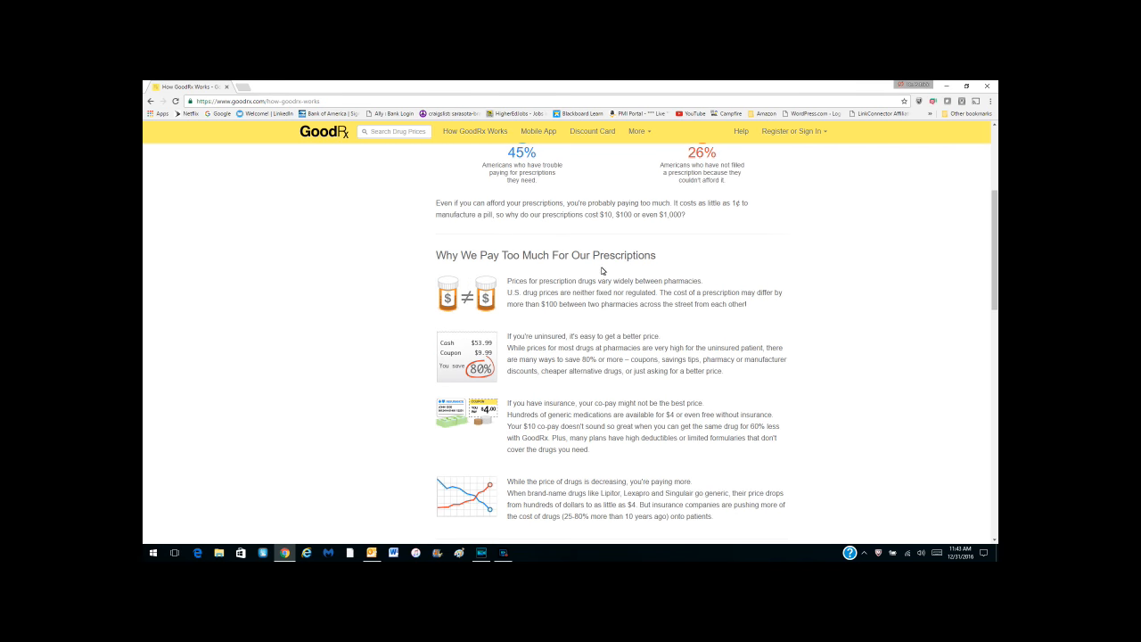
pyautogui.scroll(-3)
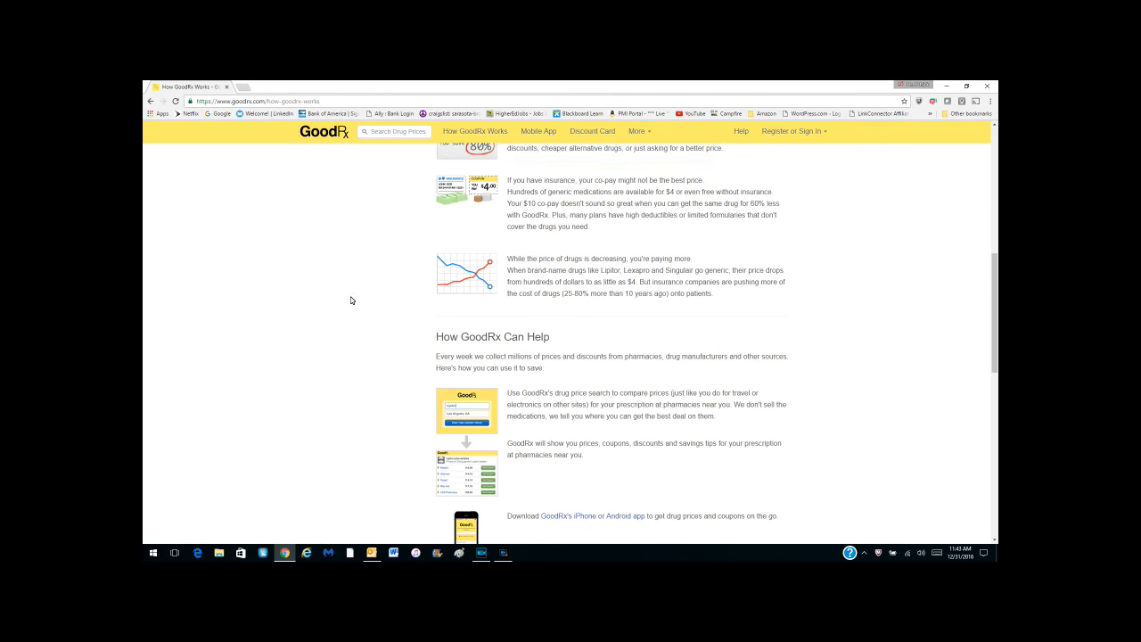
pyautogui.scroll(-3)
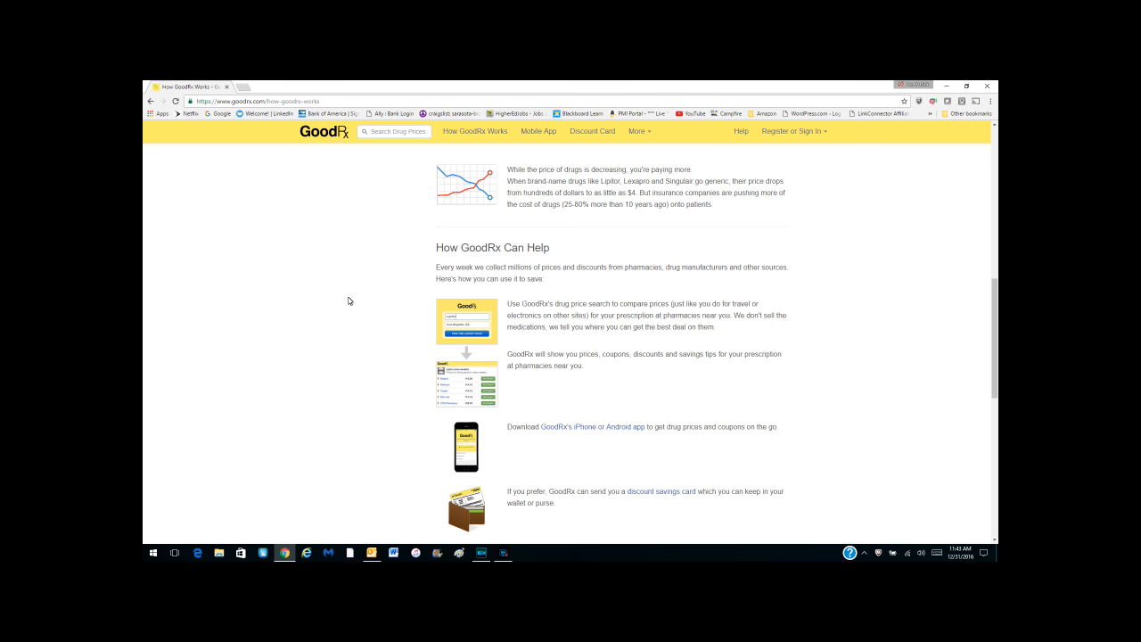
pyautogui.moveTo(371, 350)
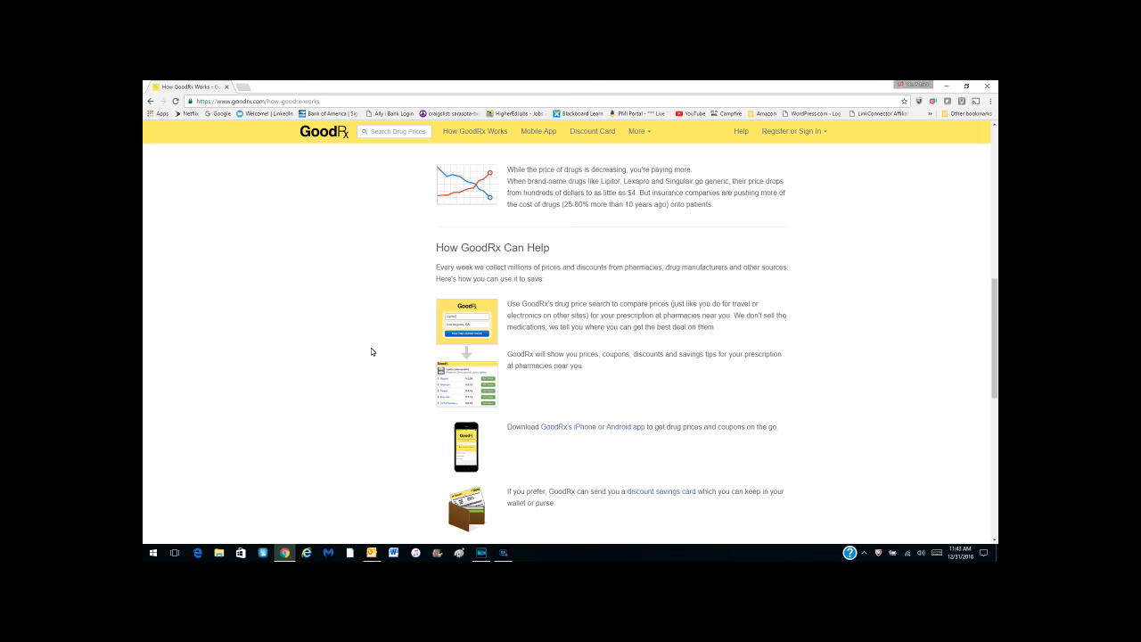
pyautogui.scroll(-3)
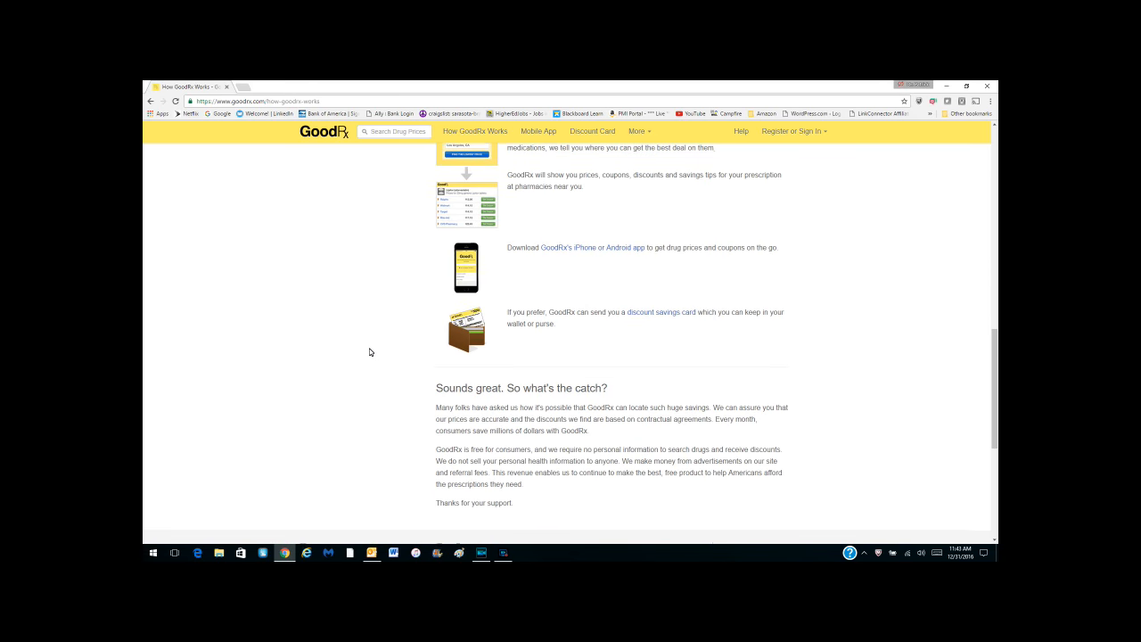
pyautogui.scroll(-3)
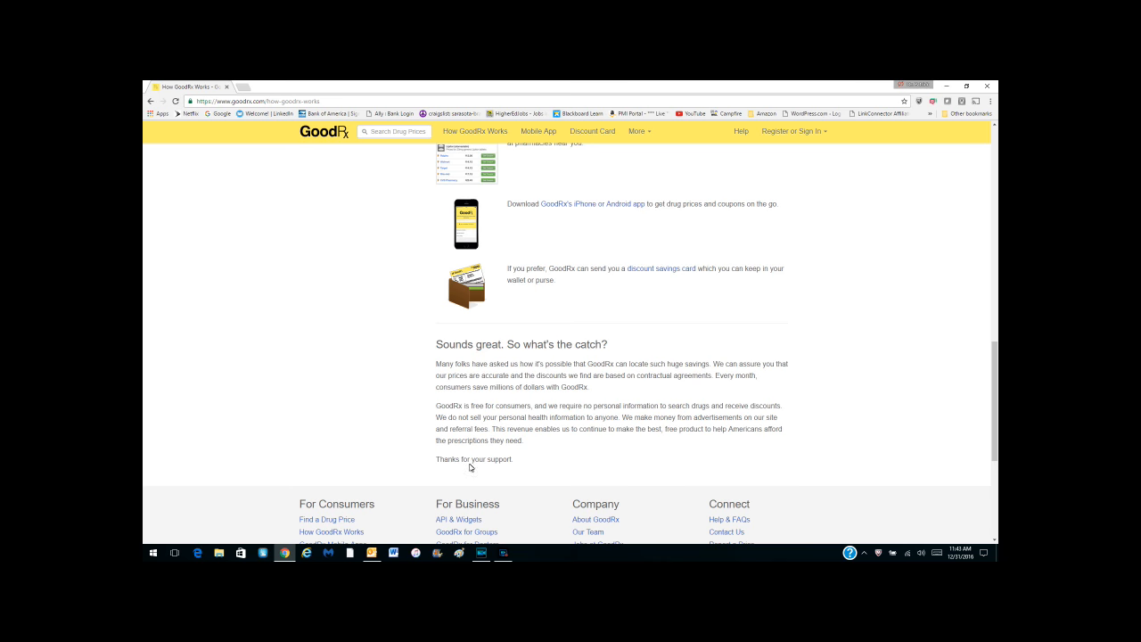
pyautogui.moveTo(410, 443)
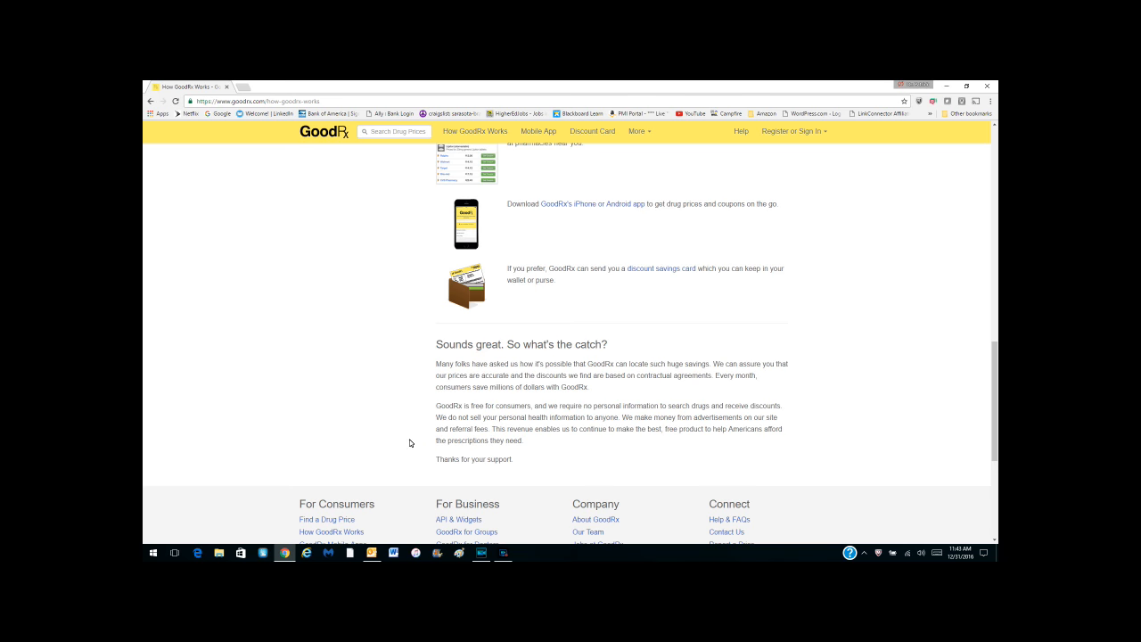
pyautogui.moveTo(575, 439)
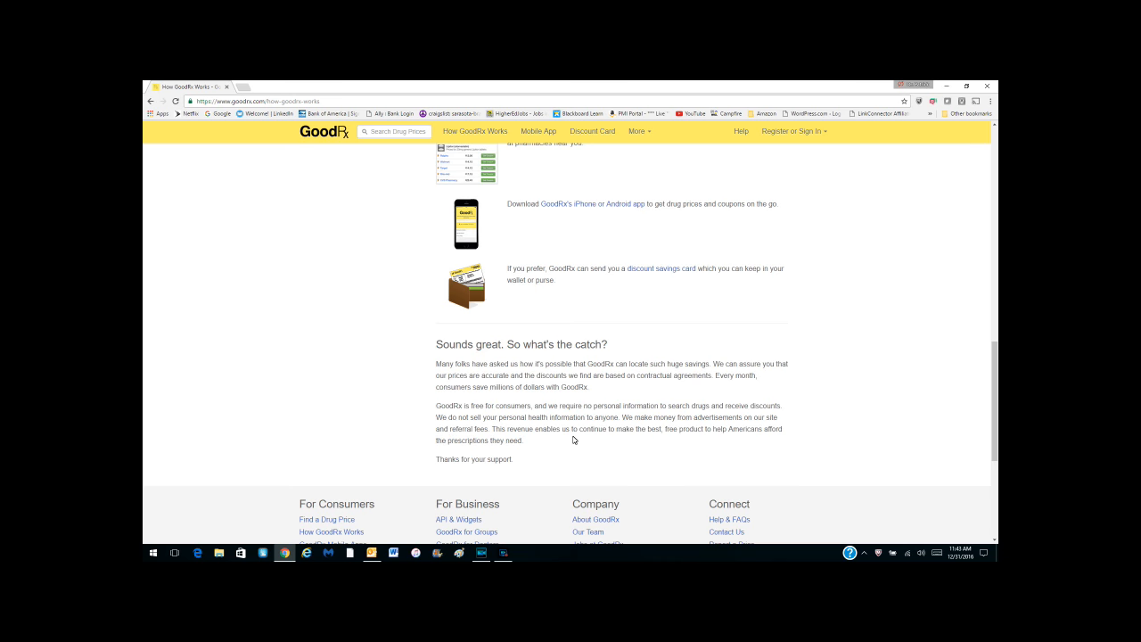
pyautogui.moveTo(705, 440)
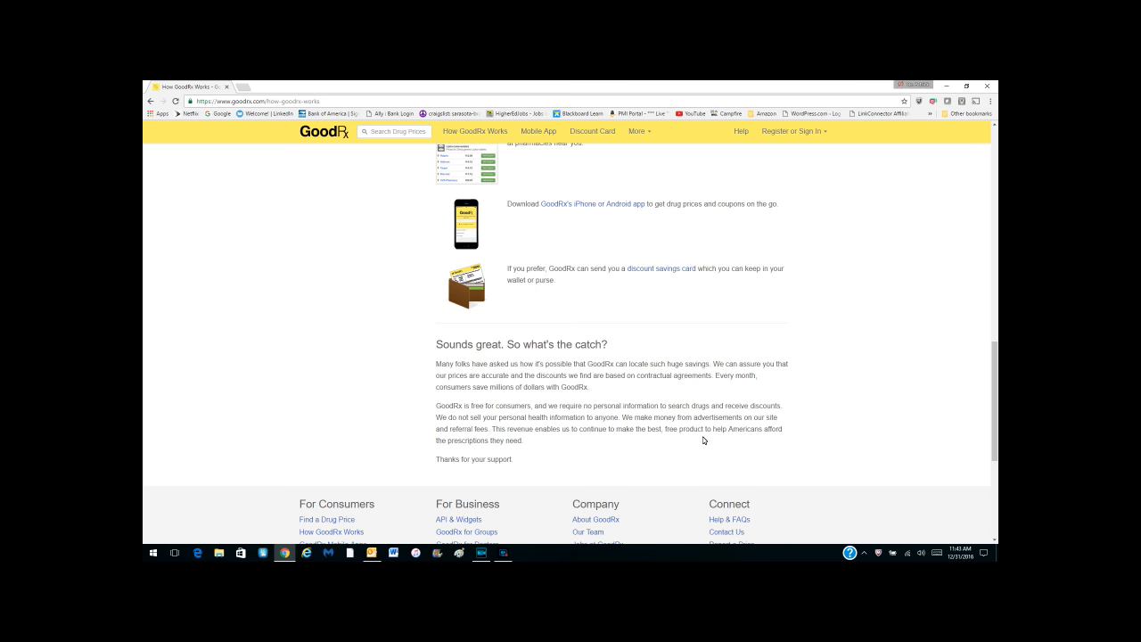
pyautogui.moveTo(535, 450)
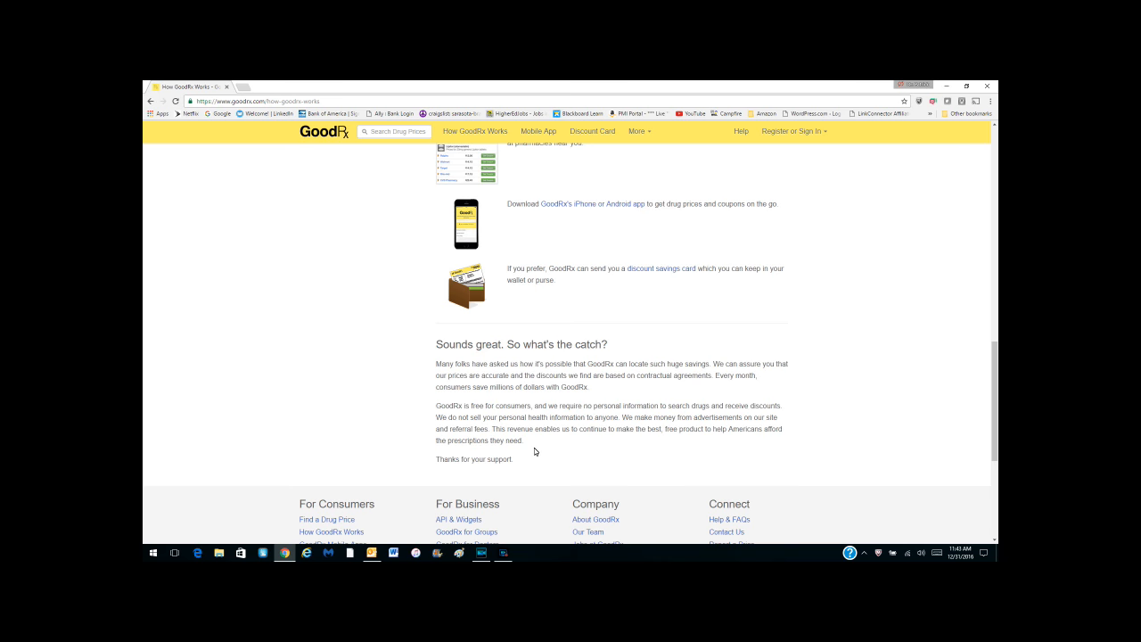
pyautogui.moveTo(533, 438)
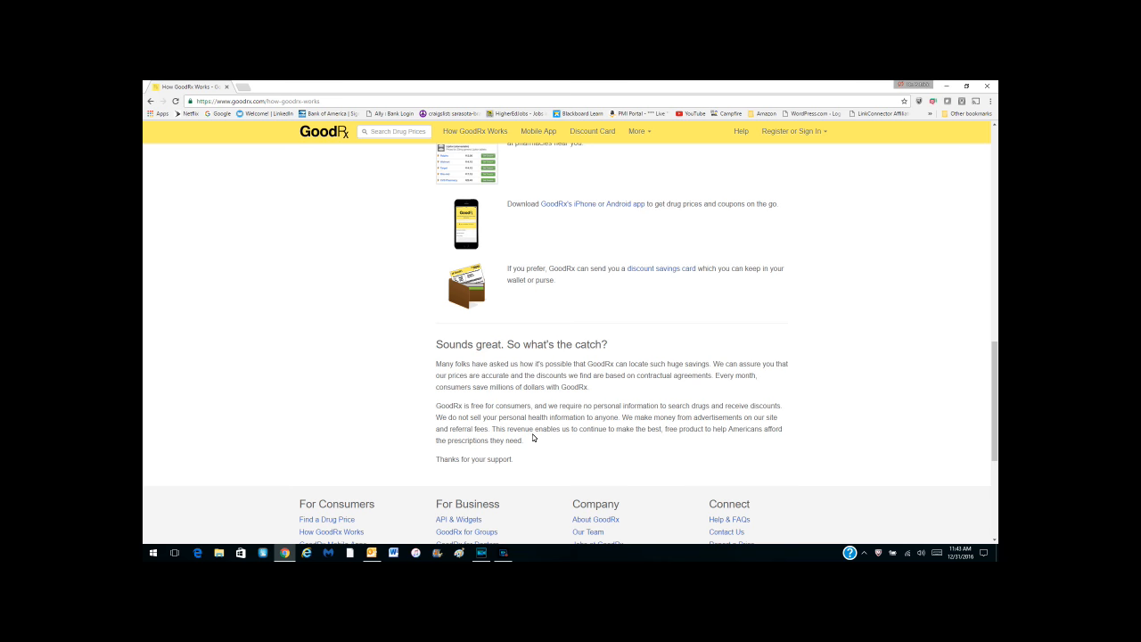
pyautogui.scroll(3)
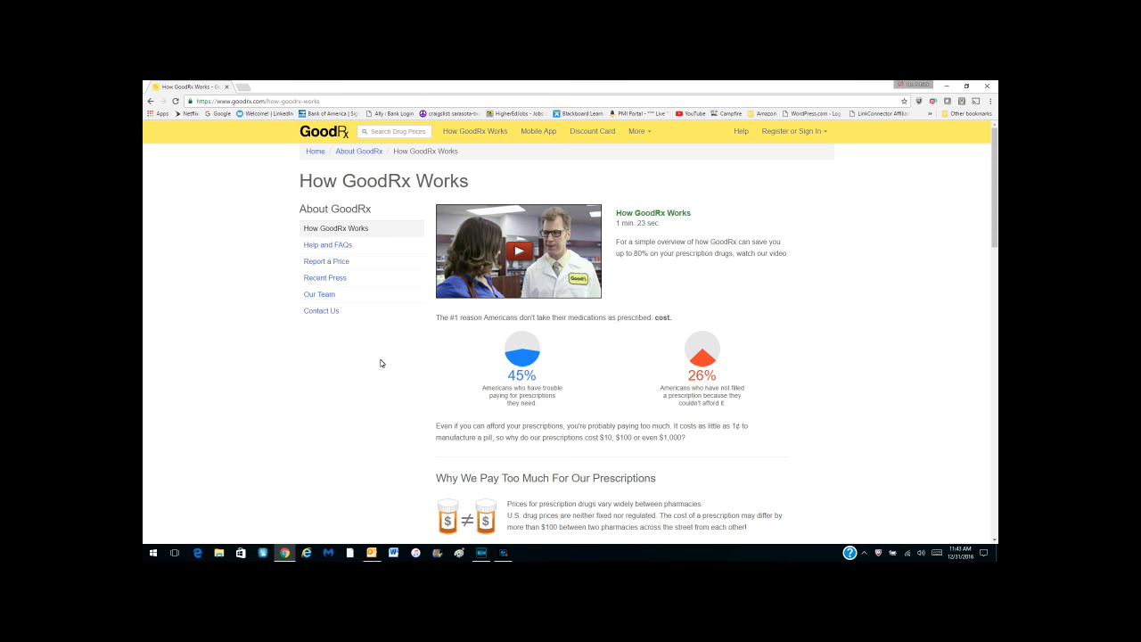
pyautogui.moveTo(264, 356)
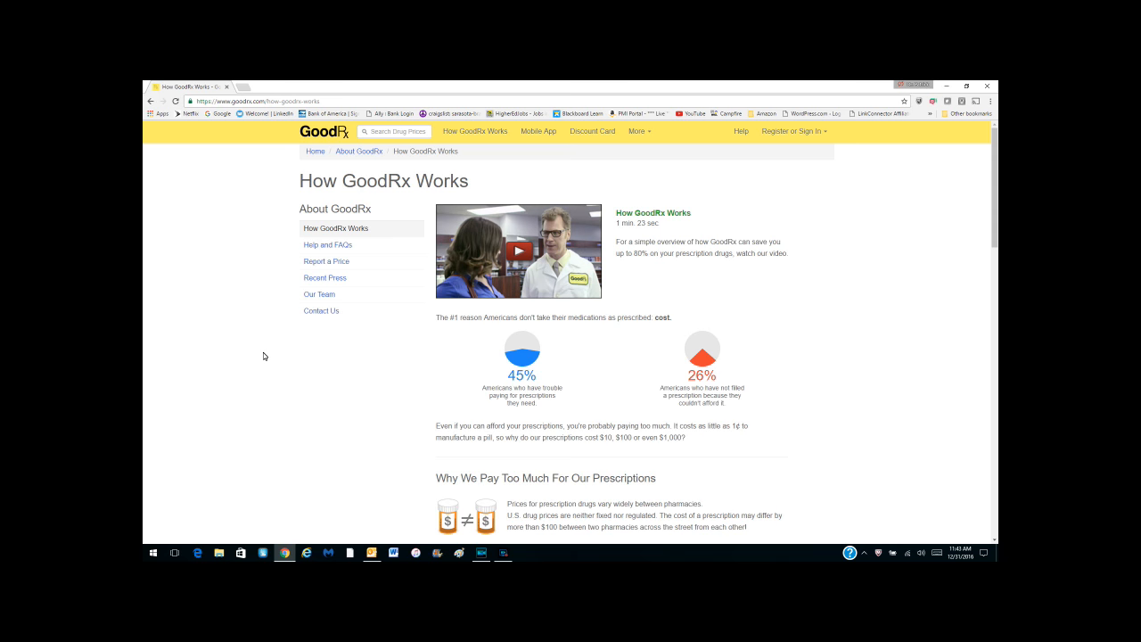